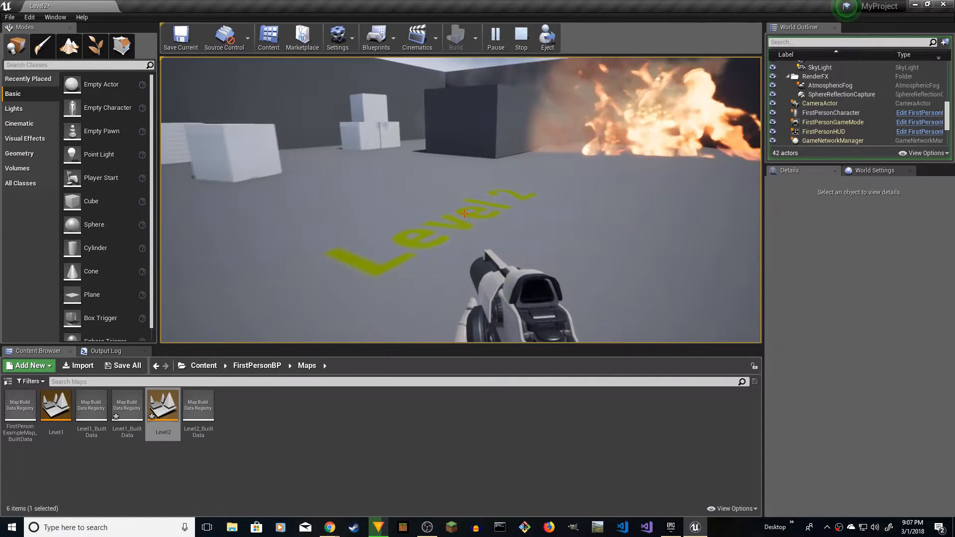
Stop the Level2 play test and bring up the File menu options.
left_click(520, 37)
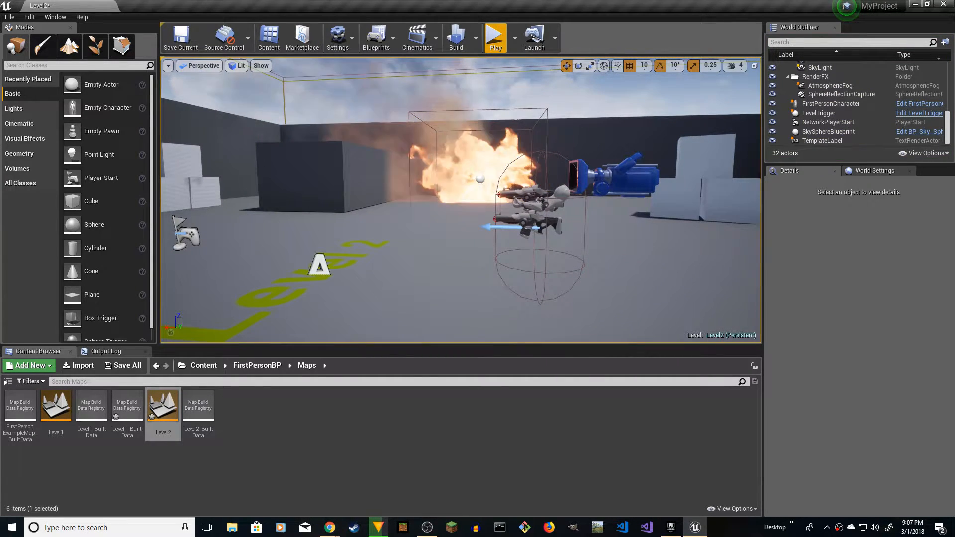
left_click(10, 17)
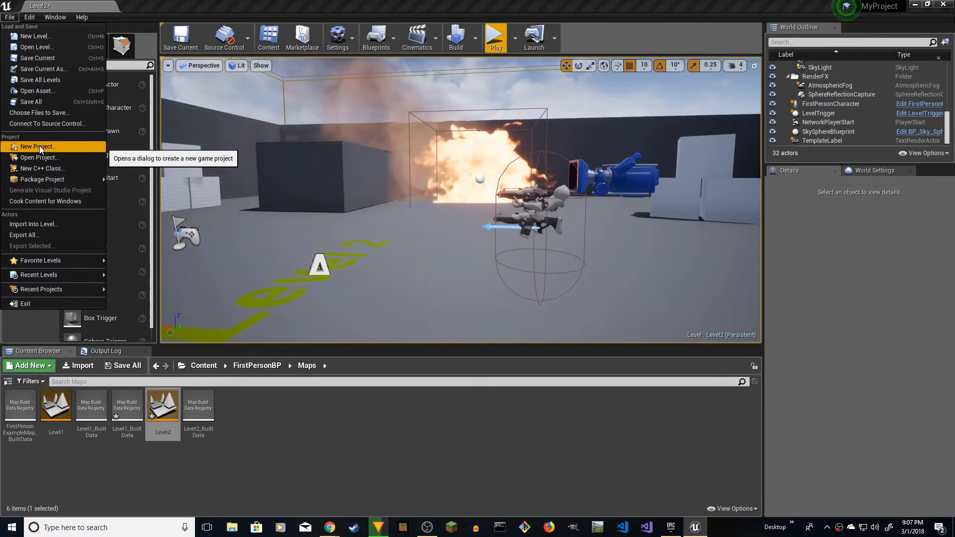
Create a First Person blueprint project named LoadSceneProject without starter content.
left_click(38, 147)
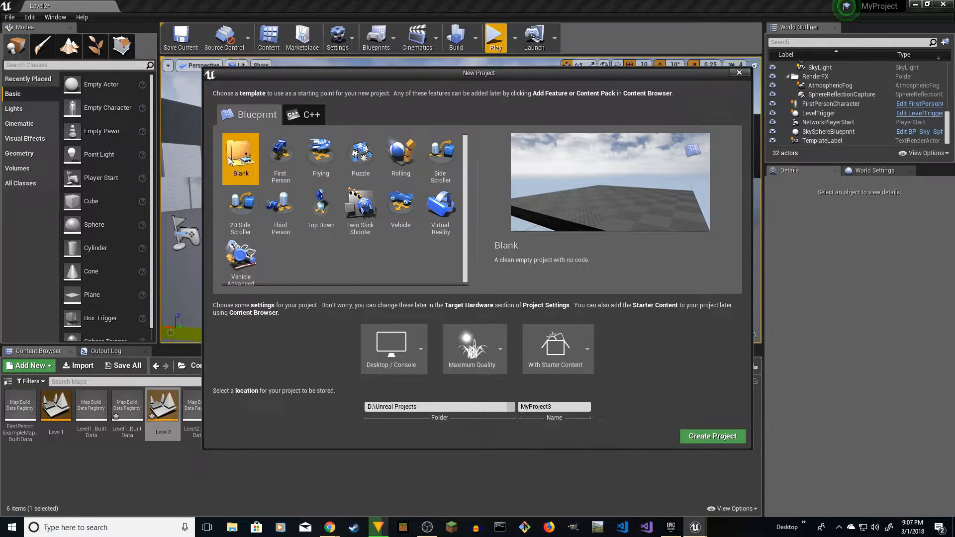
mouse_move(280, 156)
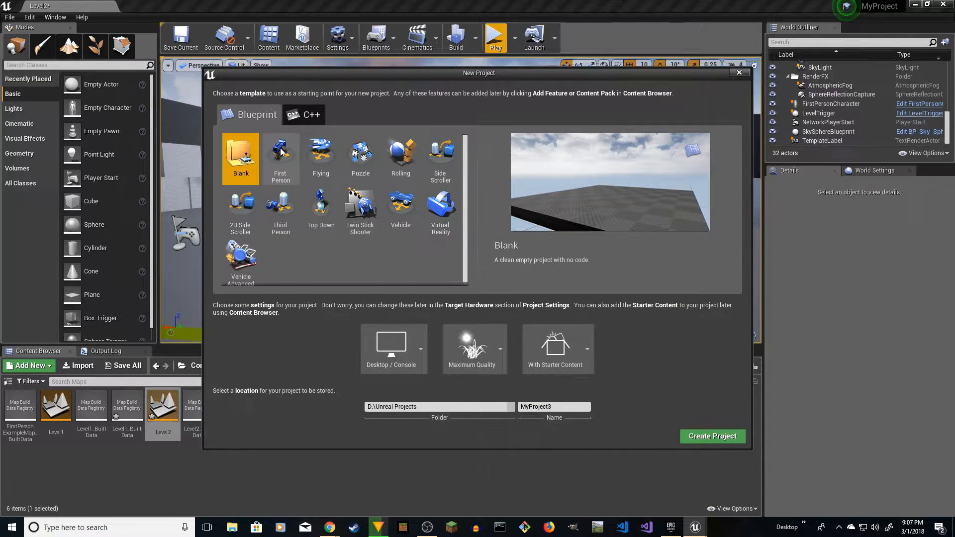
left_click(281, 155)
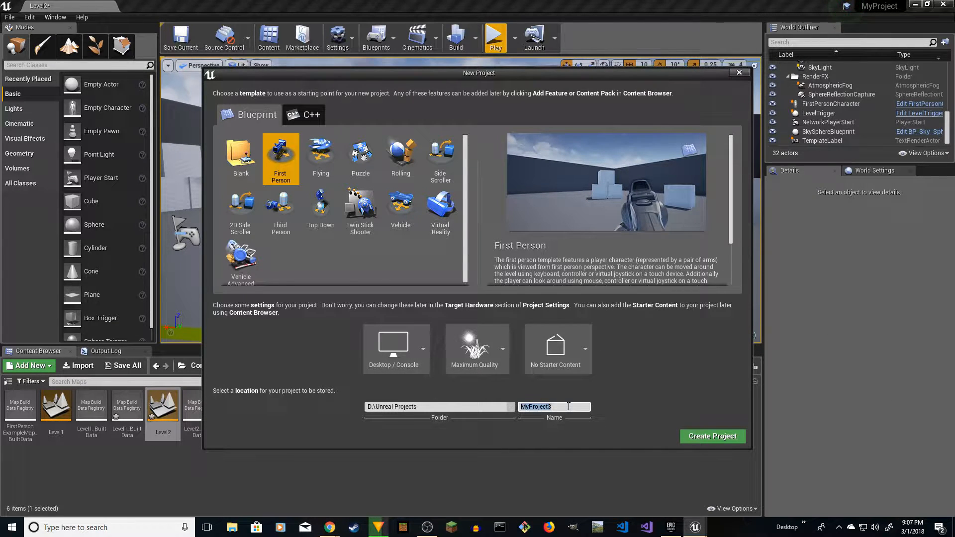
type("LoadSceneProject")
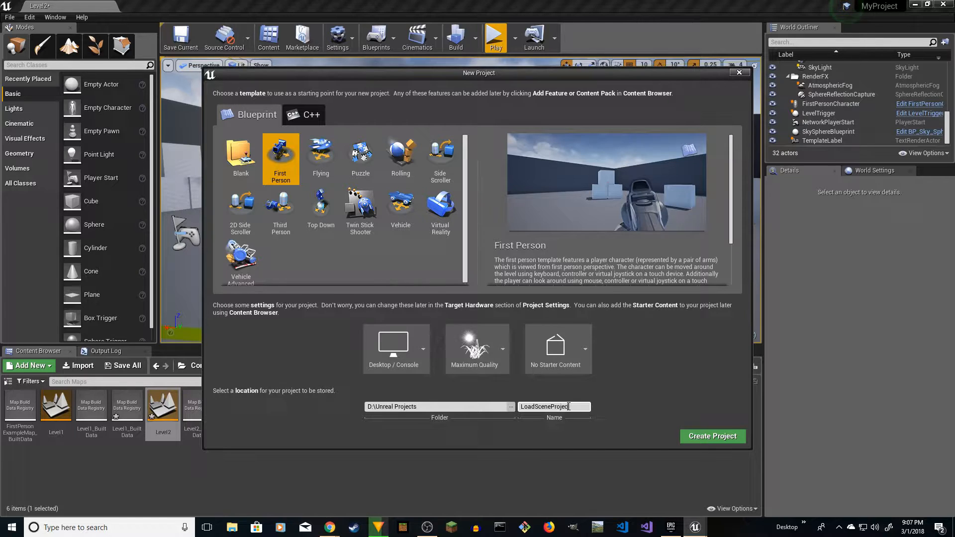
mouse_move(712, 436)
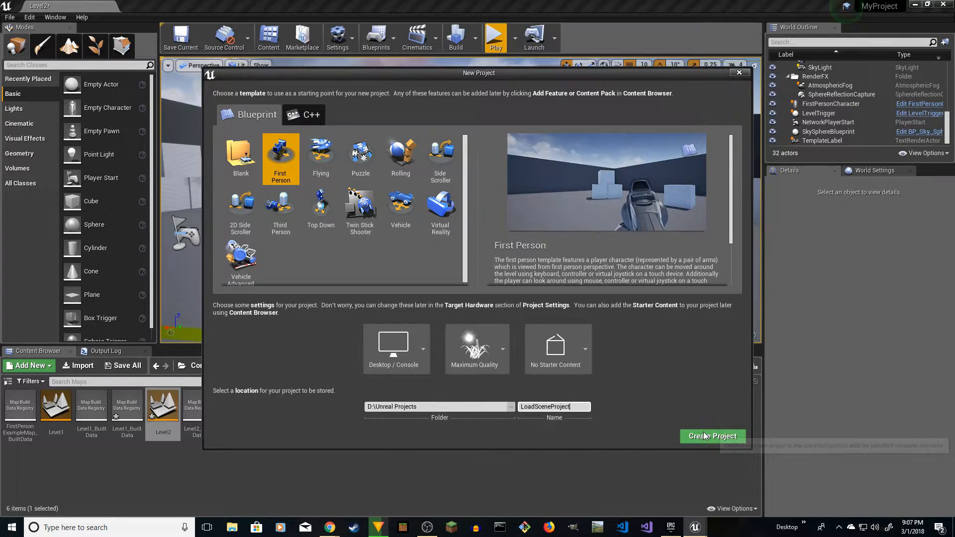
left_click(713, 436)
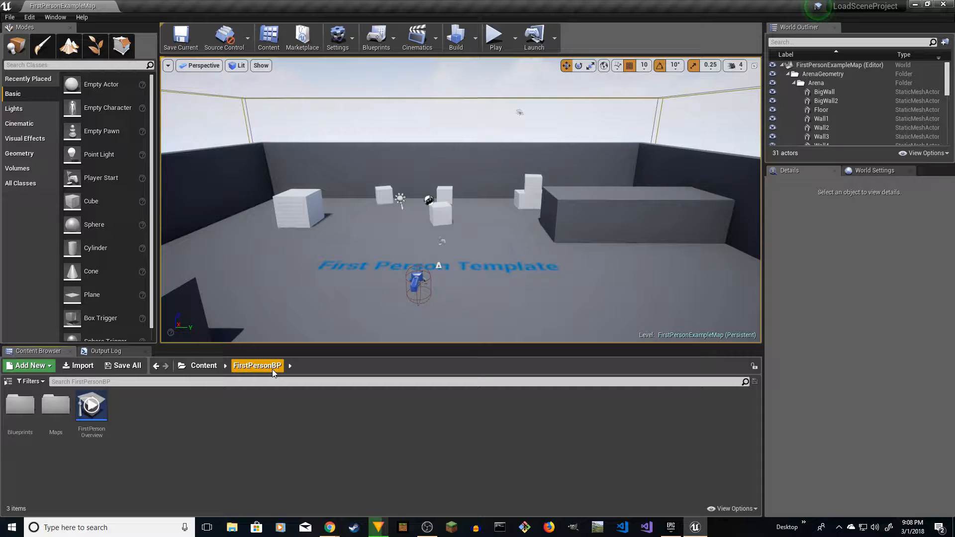
mouse_move(143, 466)
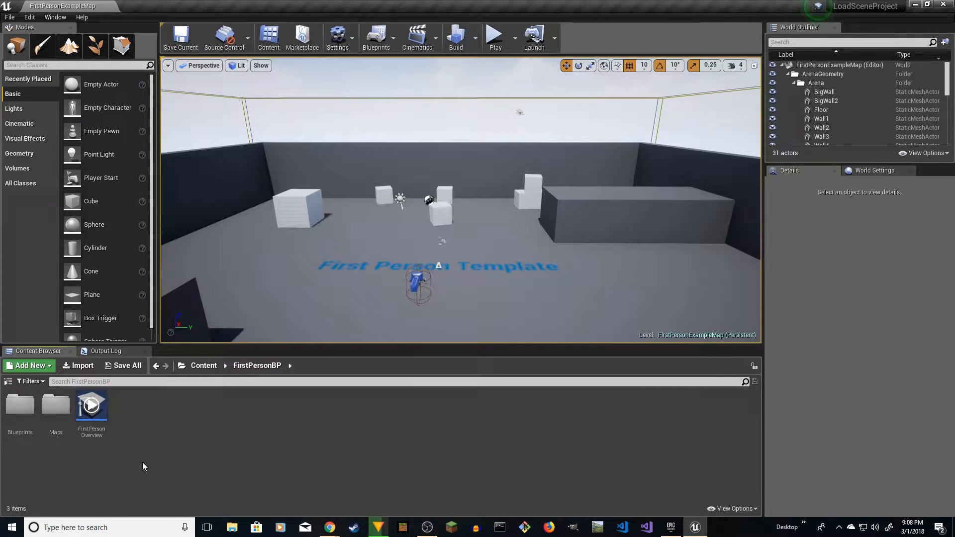
mouse_move(292, 257)
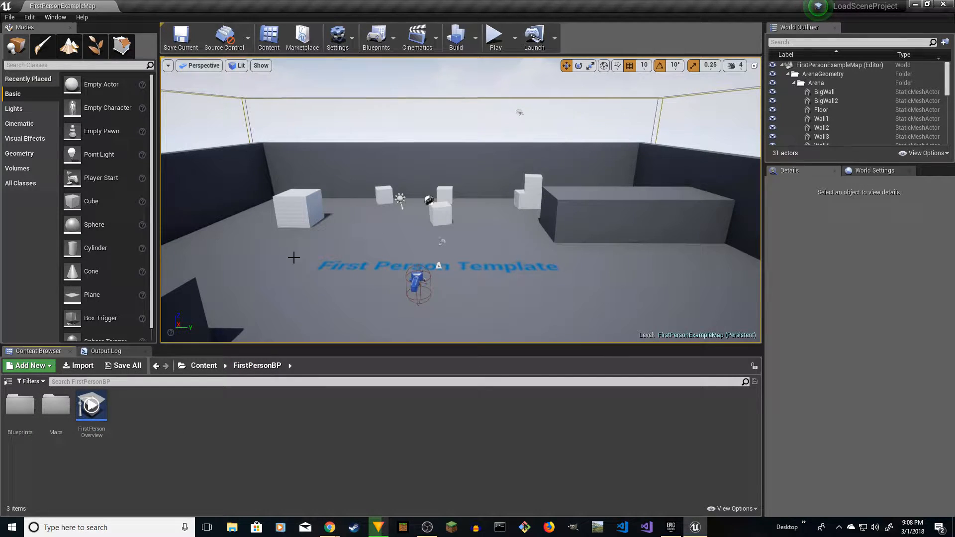
mouse_move(56, 404)
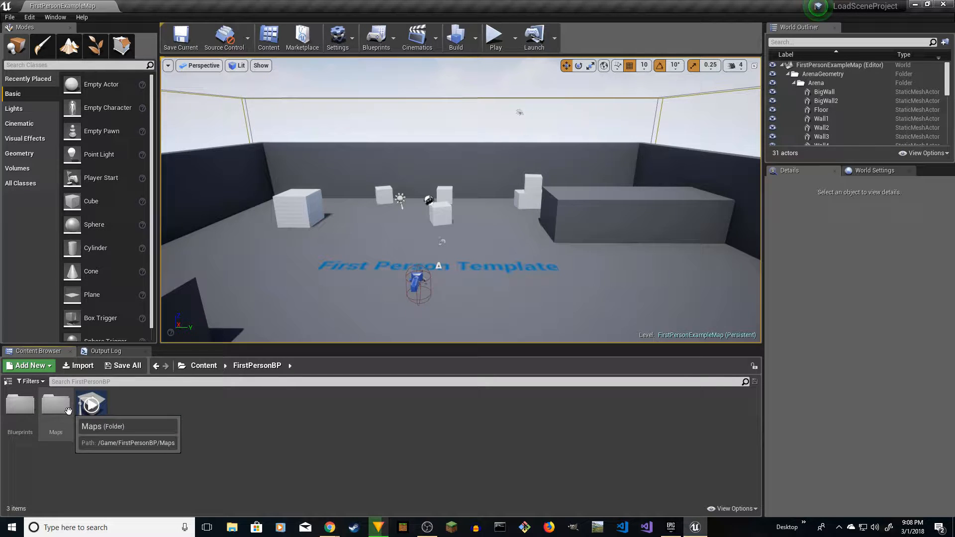
Open the Maps folder and rename FirstPersonExampleMap to Level1.
double_click(91, 404)
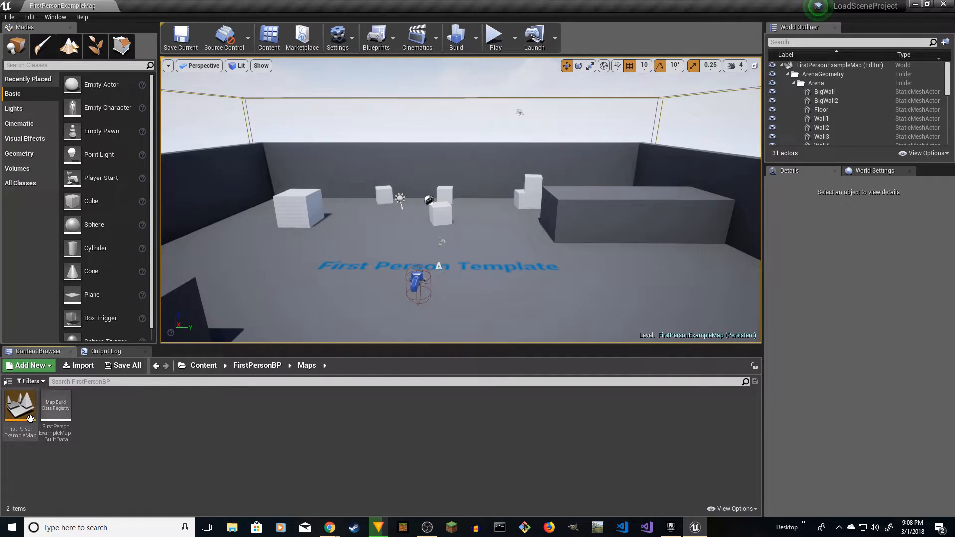
mouse_move(260, 381)
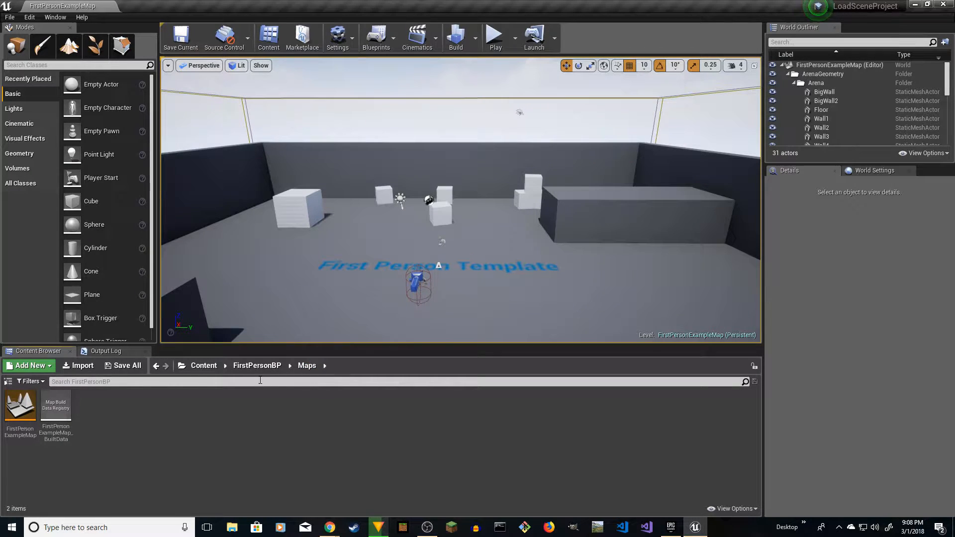
left_click(20, 406)
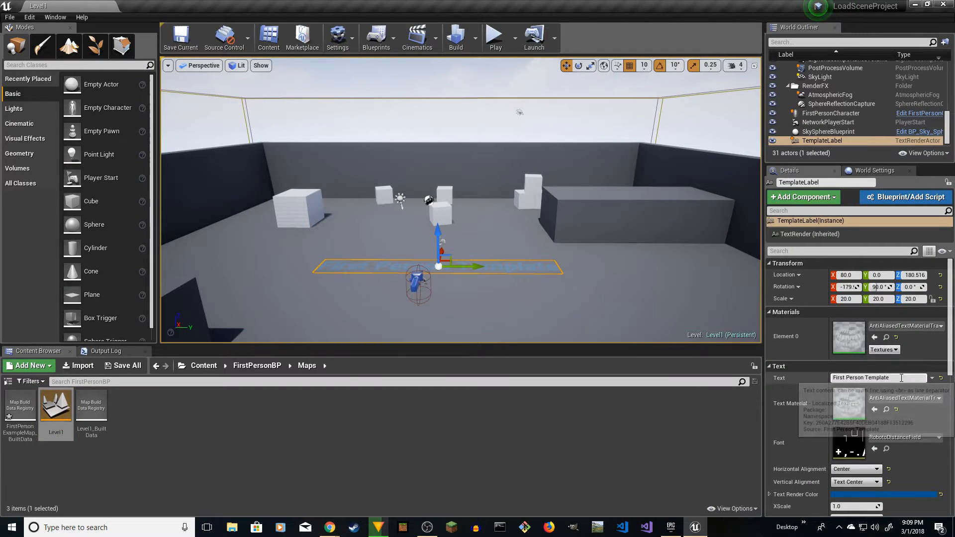
mouse_move(777, 387)
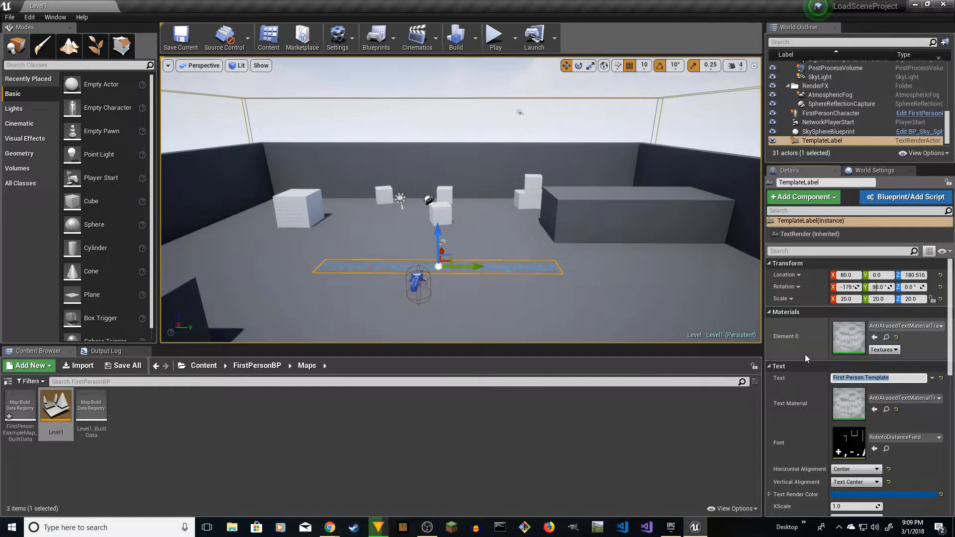
Set the TemplateLabel text to 'Level 1' and its render colour to yellow.
type("Level 1")
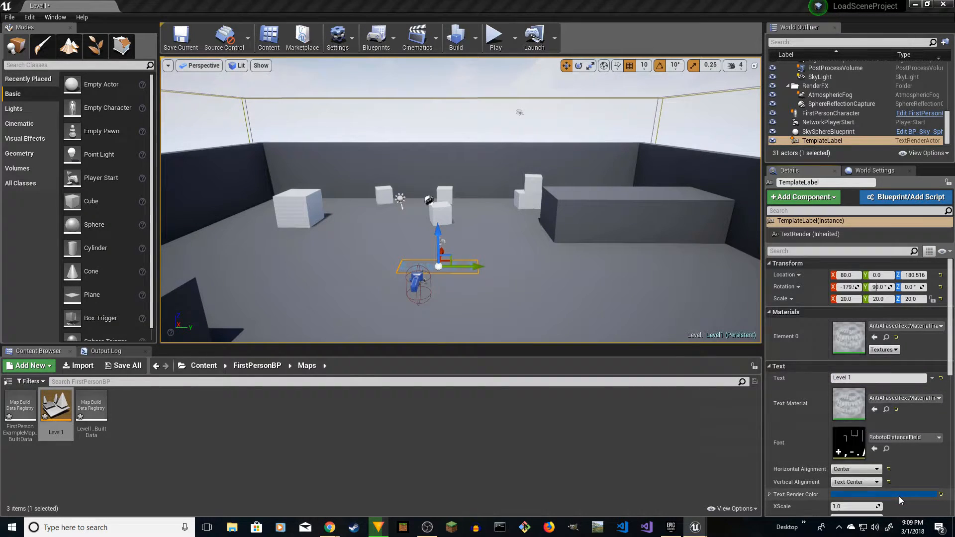
left_click(884, 494)
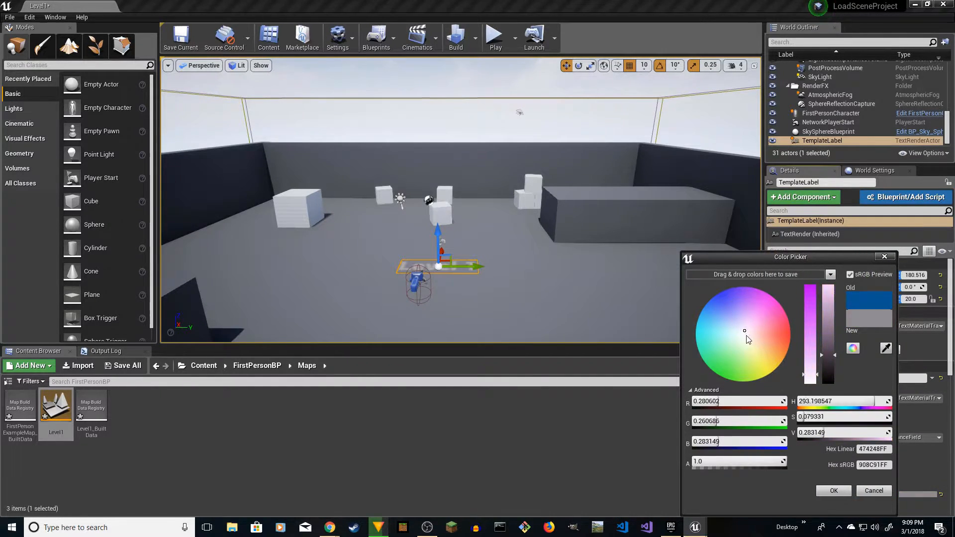
left_click(767, 375)
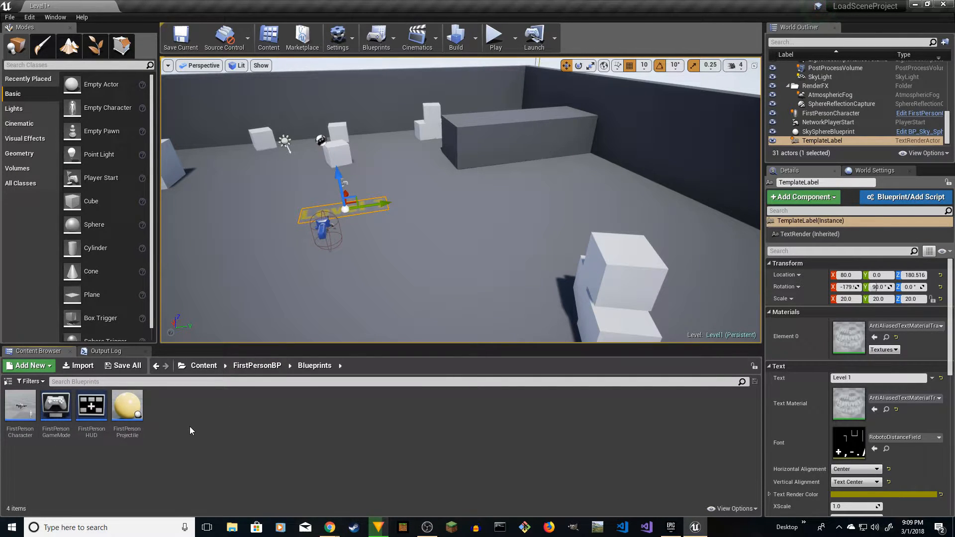
Create a new Actor blueprint class named LevelTrigger in the Blueprints folder.
left_click(29, 365)
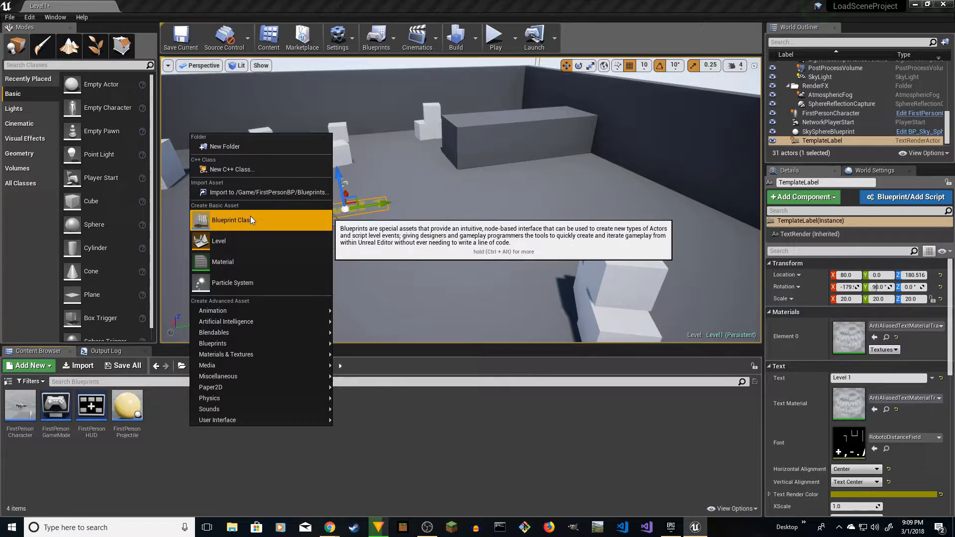
left_click(230, 220)
type("LevelTrigger")
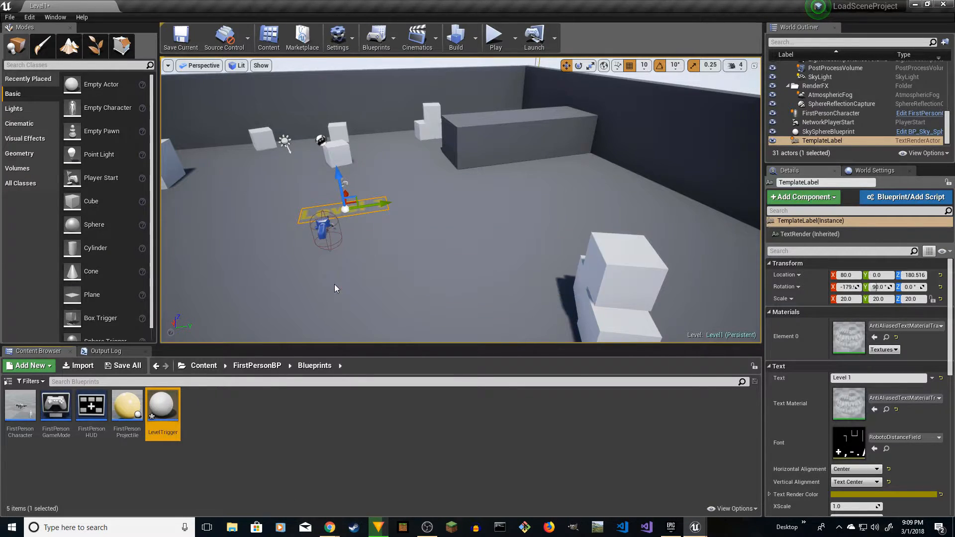
Add a box collision component named Trigger to the LevelTrigger blueprint.
double_click(162, 405)
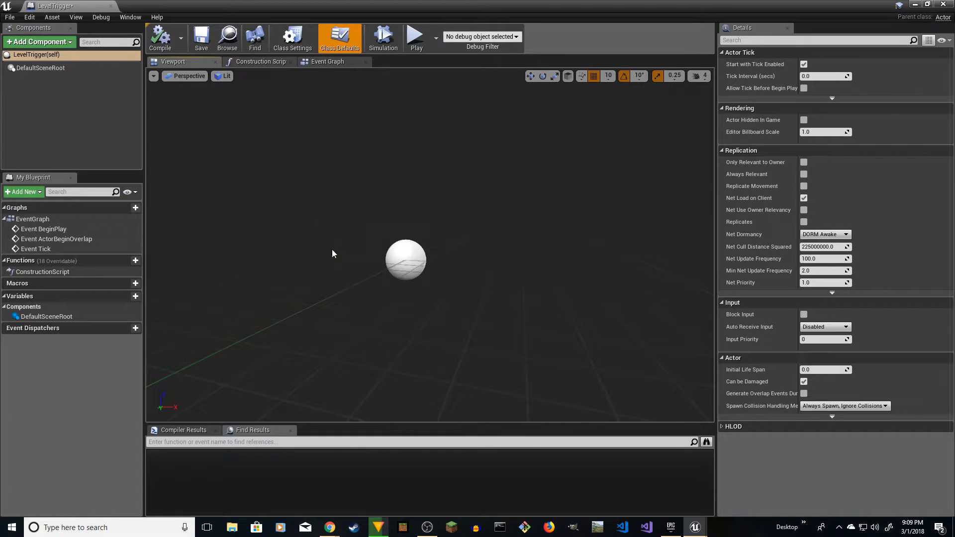
mouse_move(362, 243)
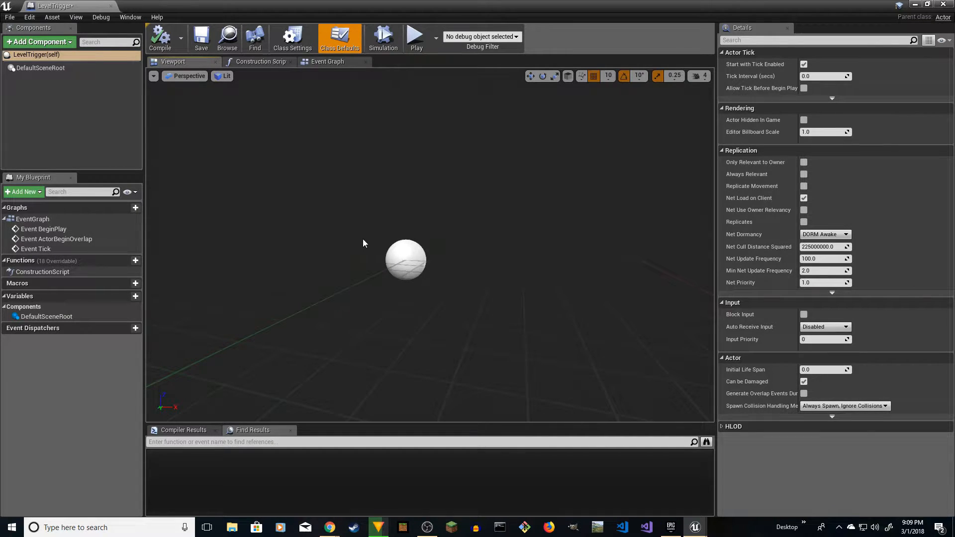
left_click(37, 42)
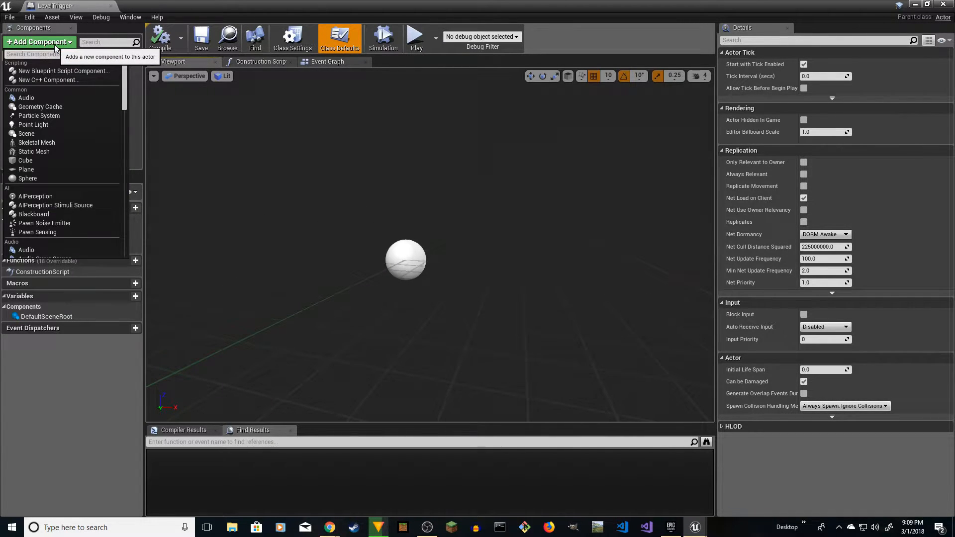
type("box")
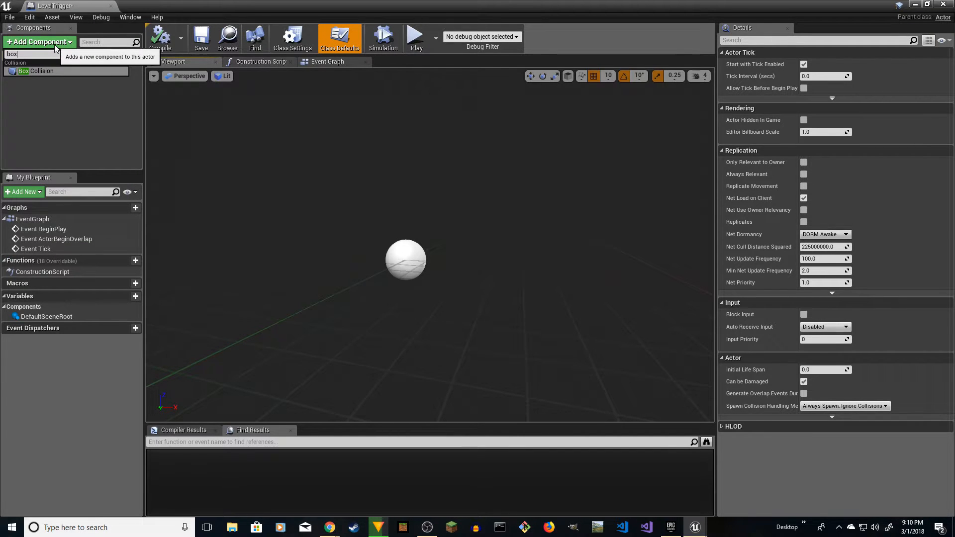
left_click(37, 71)
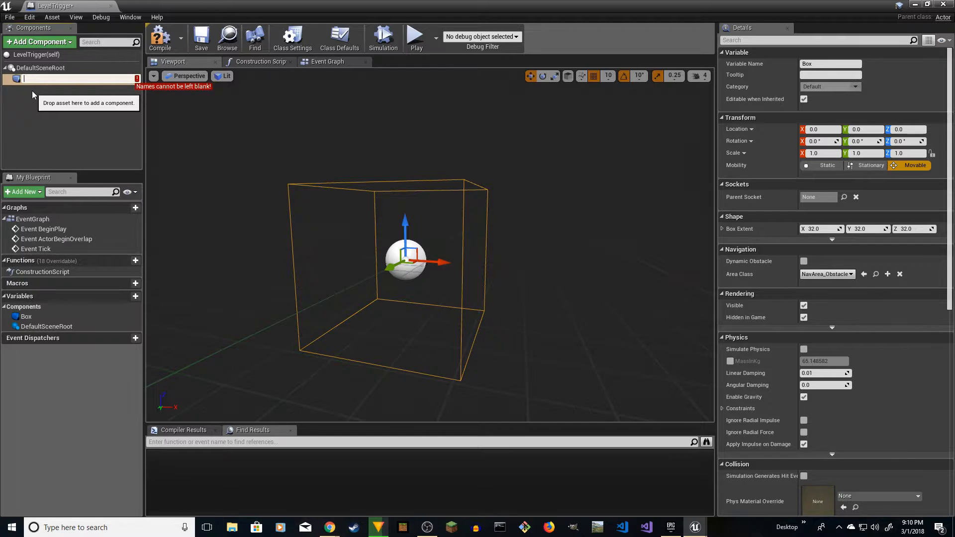
type("Trigger")
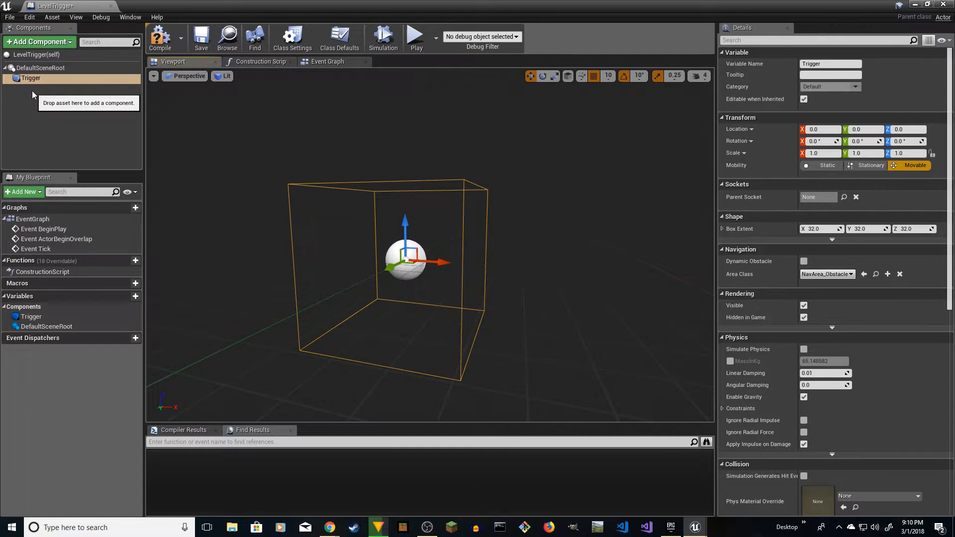
Add a ParticleSystem component and set Trigger's X scale to 10.0.
left_click(39, 67)
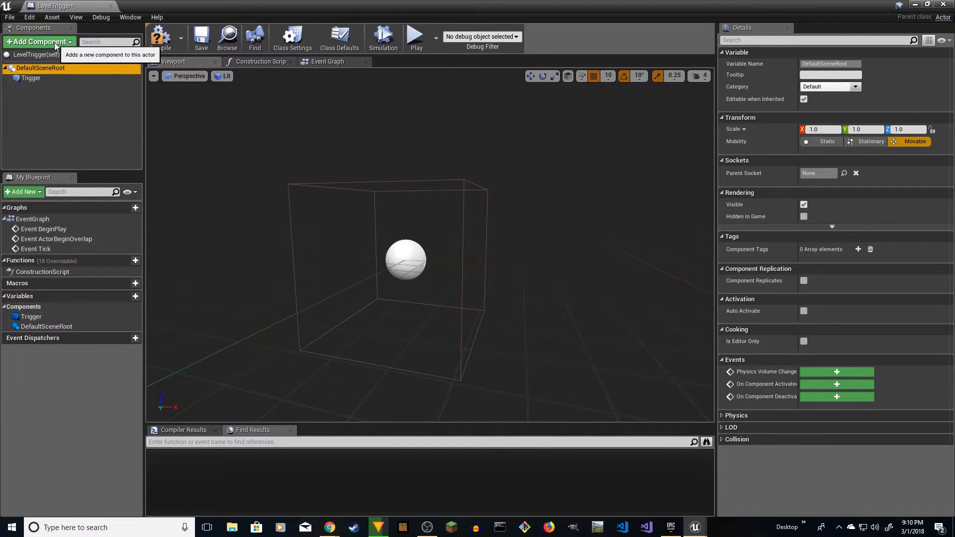
type("pa")
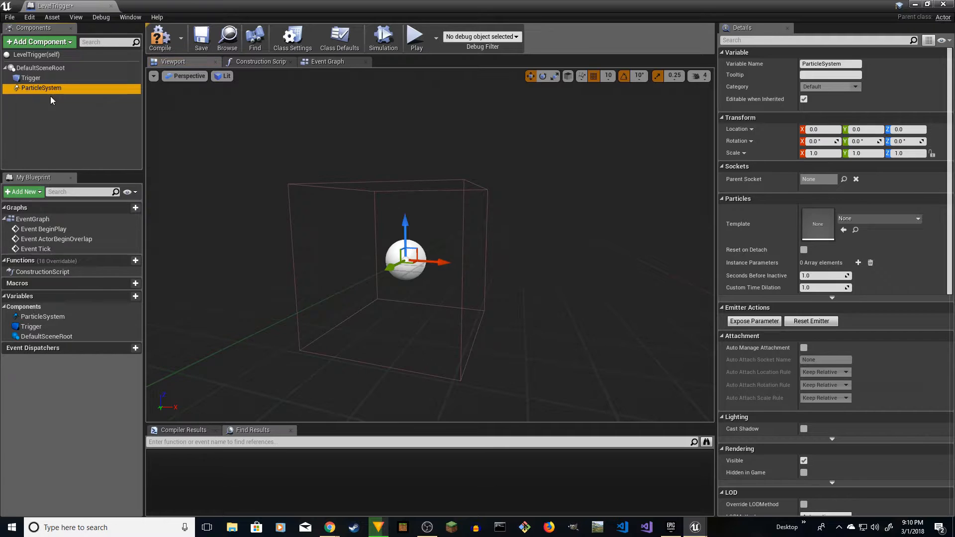
left_click(31, 78)
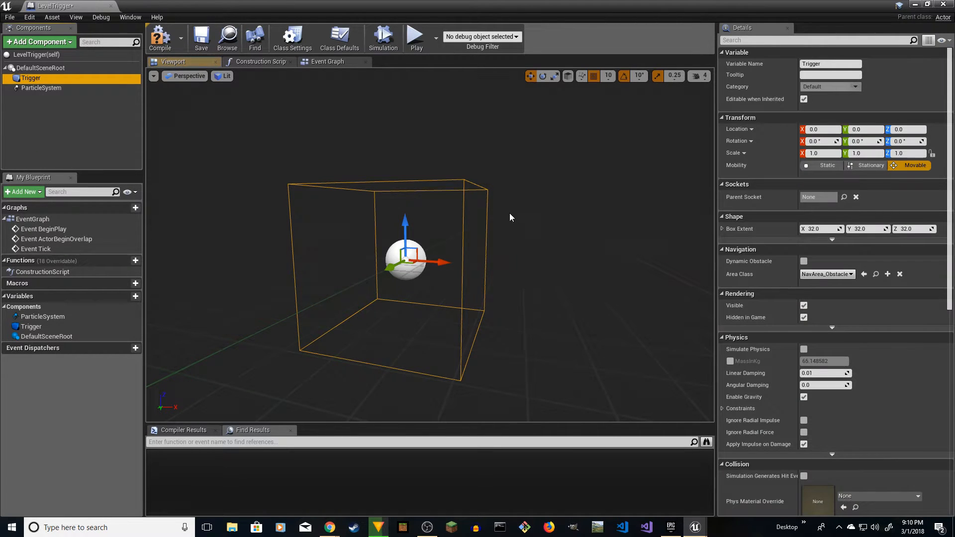
left_click(819, 153)
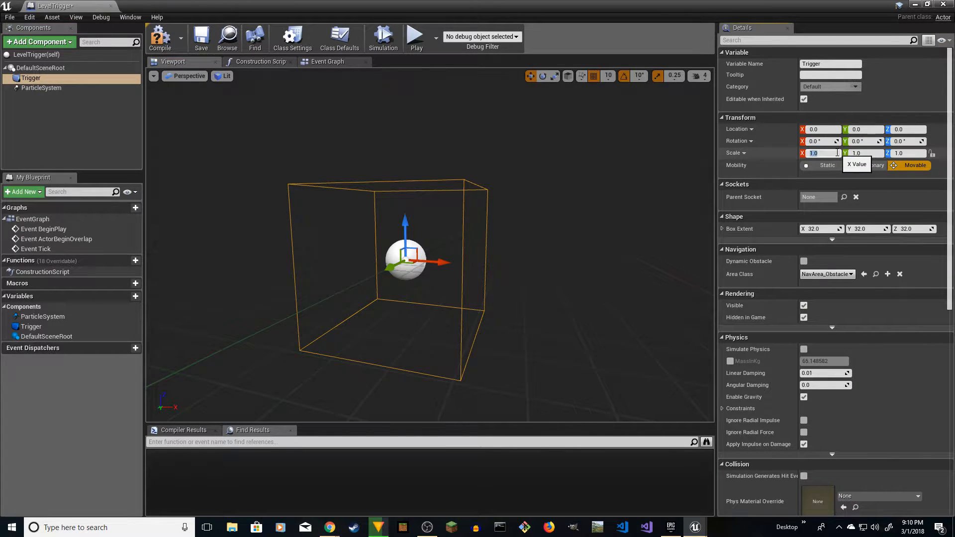
type("10.0")
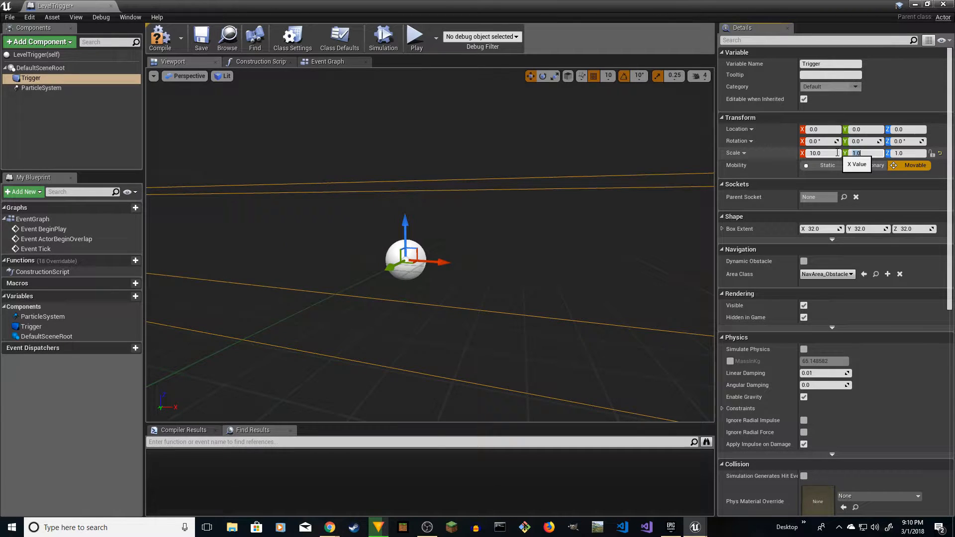
Finish Trigger scale at 10, assign TutorialParticleSystem as the effect template scaled to 5.0.
type("10.0")
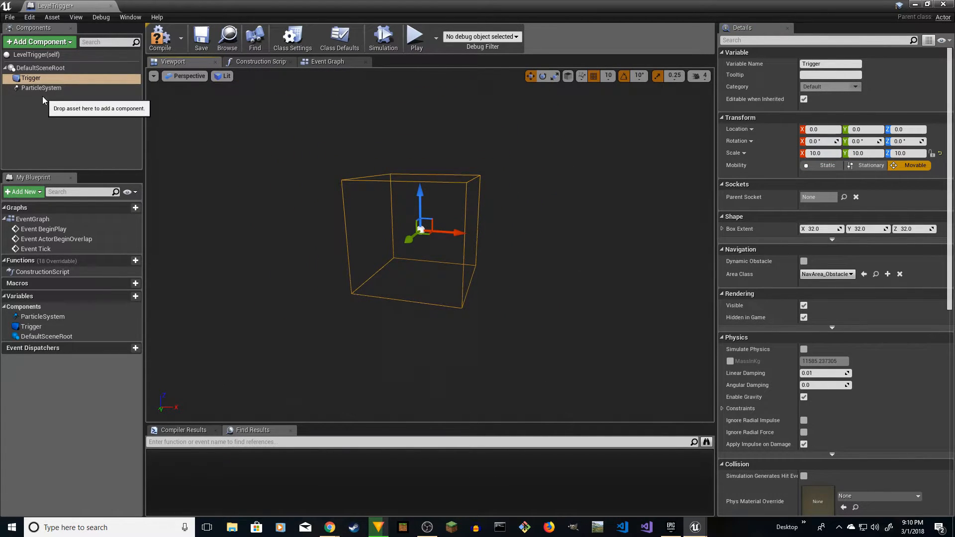
left_click(41, 88)
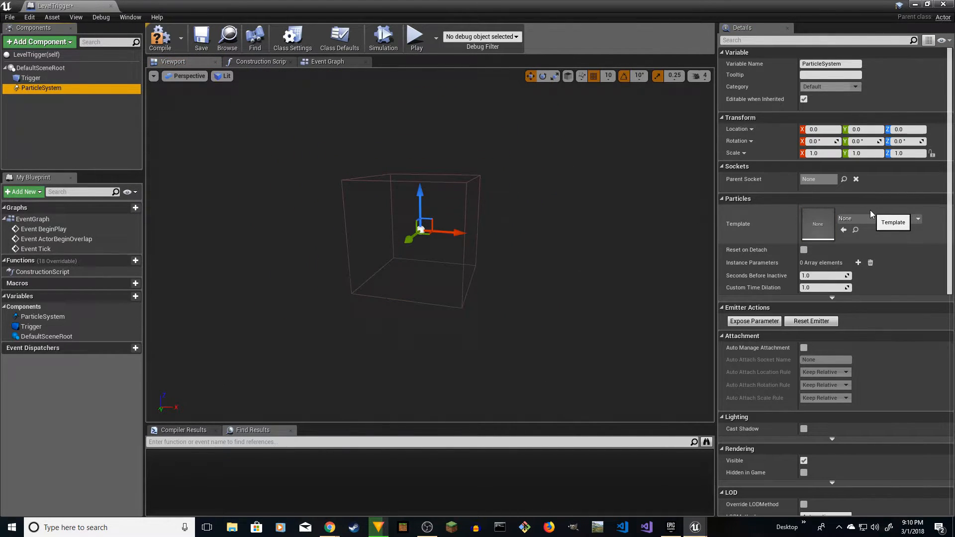
left_click(917, 218)
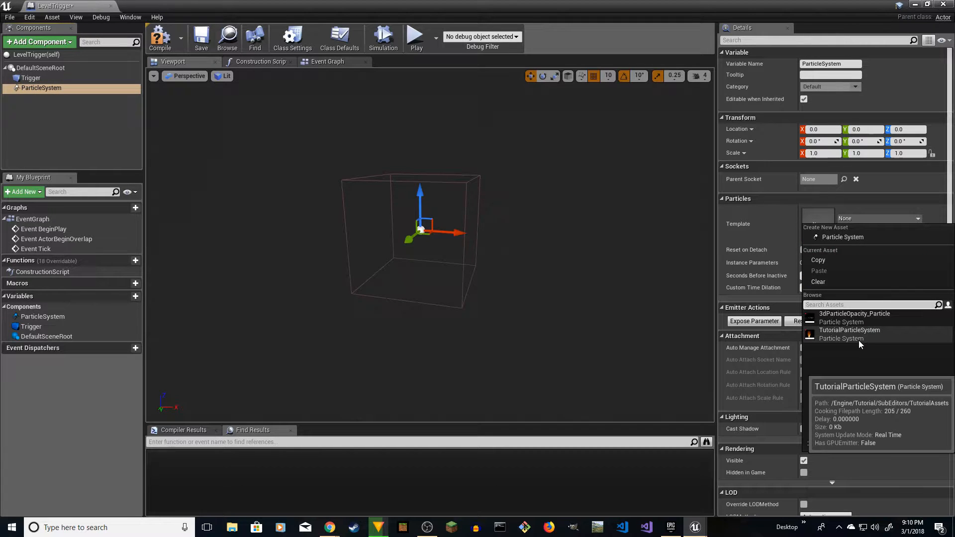
left_click(849, 334)
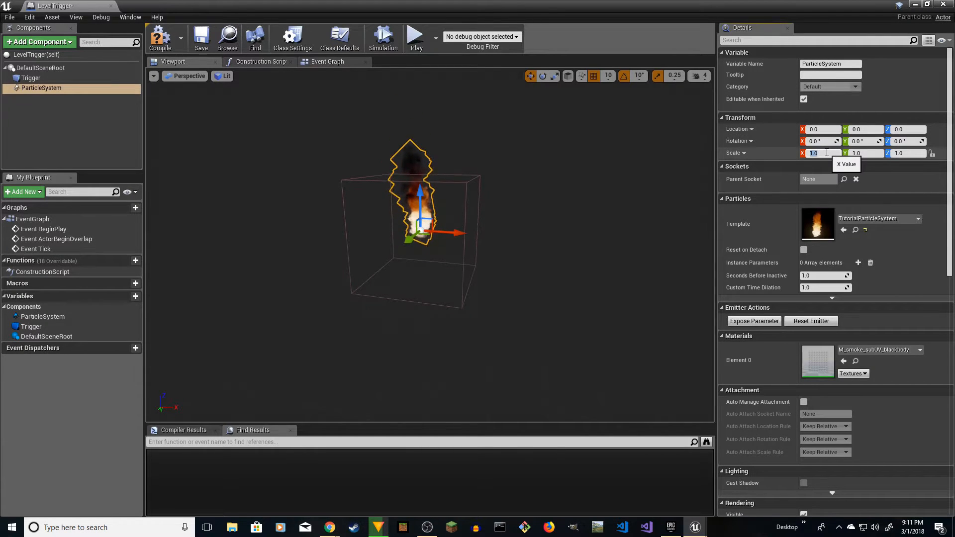
type("5.0")
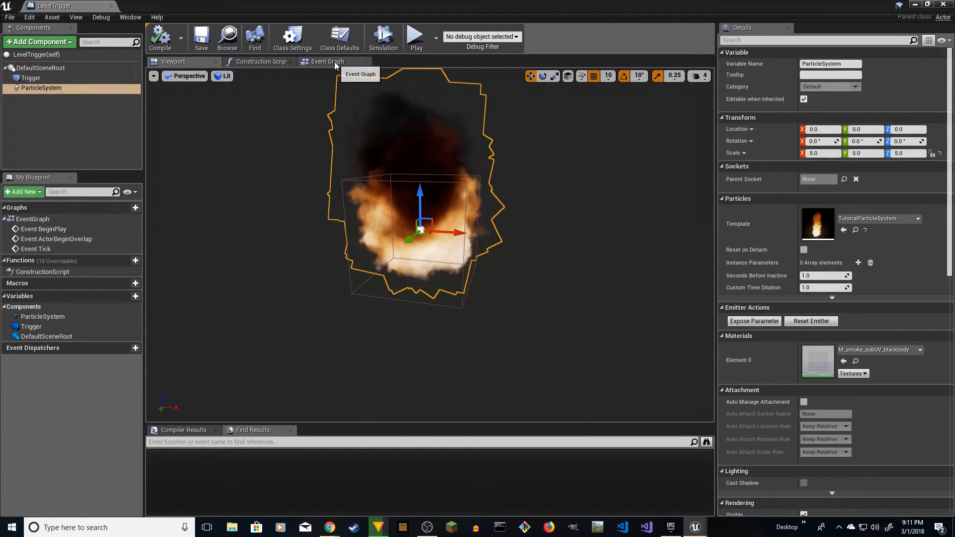
In the event graph, add a Name-type variable called NextLevel.
left_click(327, 61)
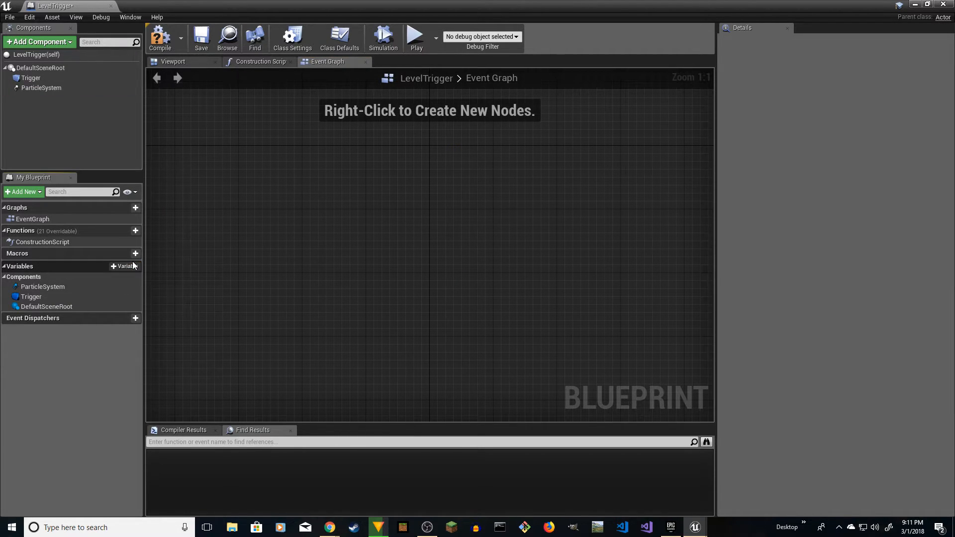
left_click(125, 267)
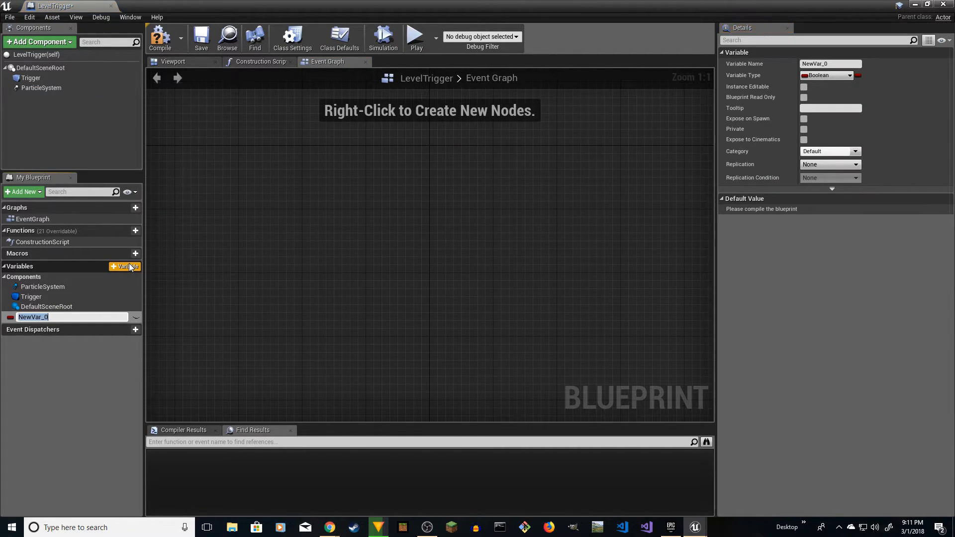
type("NextLevel")
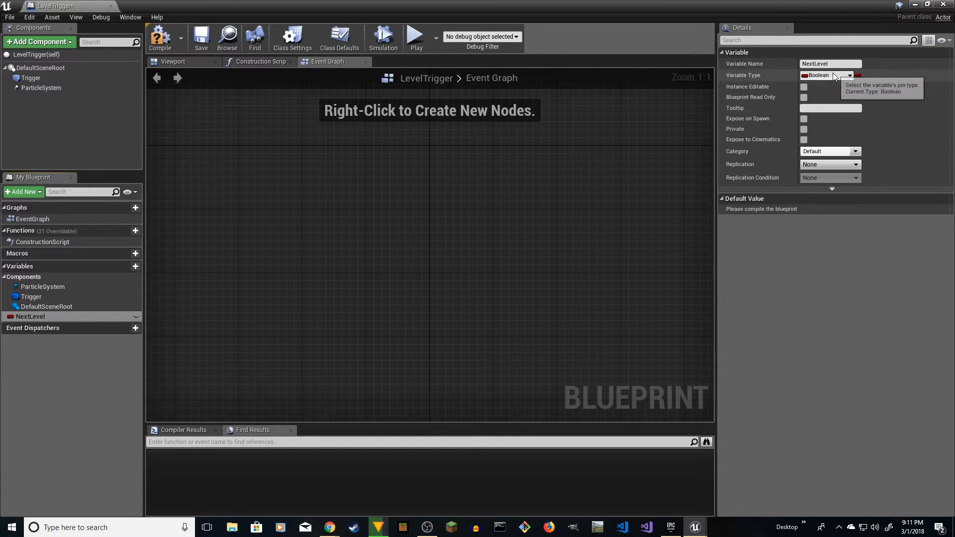
left_click(848, 75)
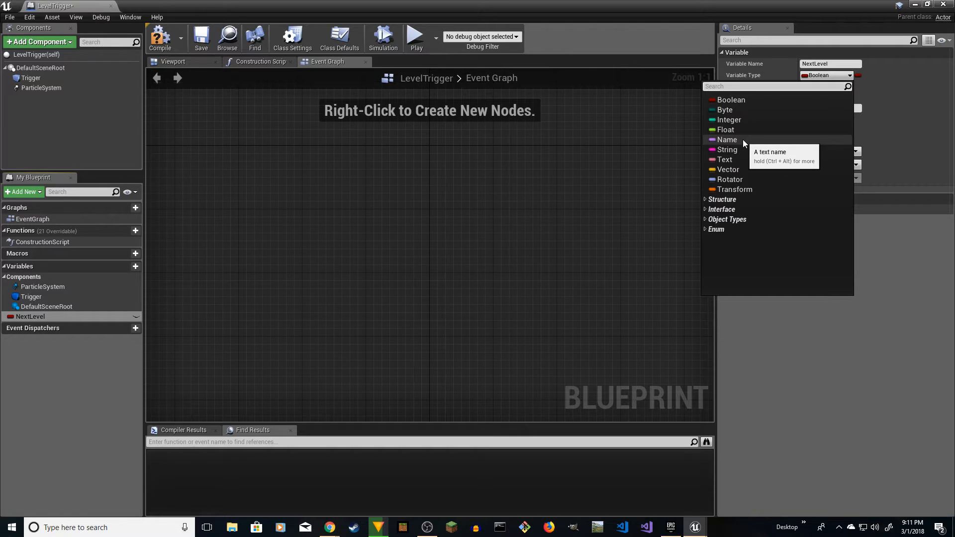
left_click(727, 139)
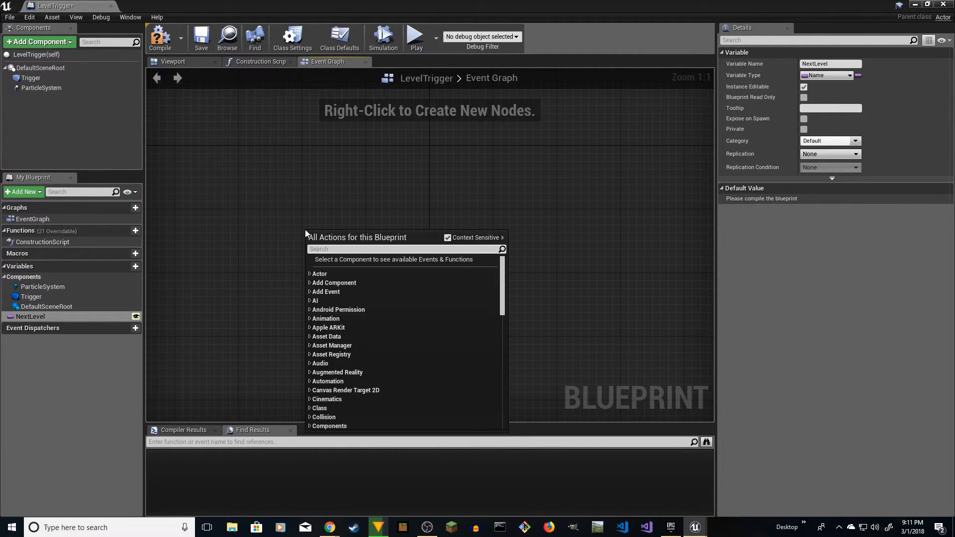
Add Event ActorBeginOverlap and wire its execution into an Open Level node.
type("eve")
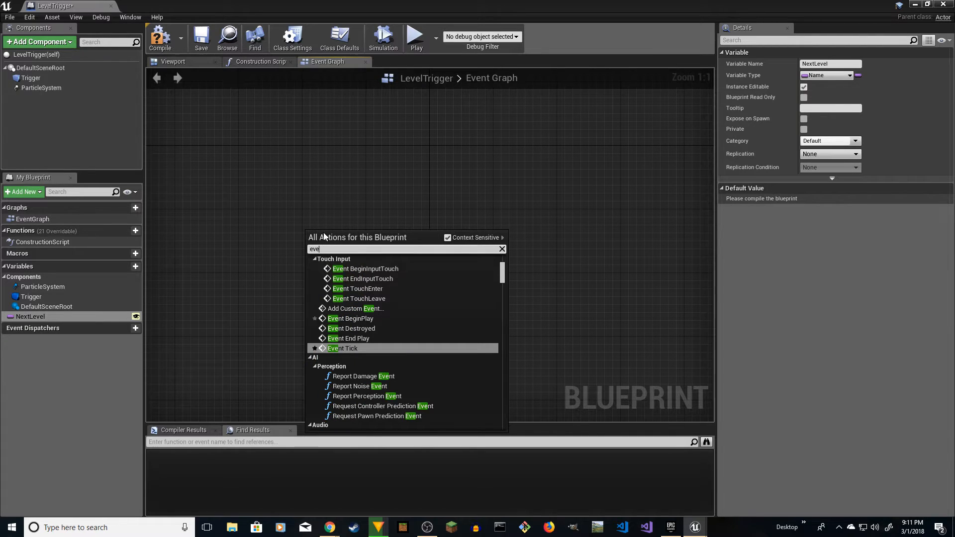
type("overlap")
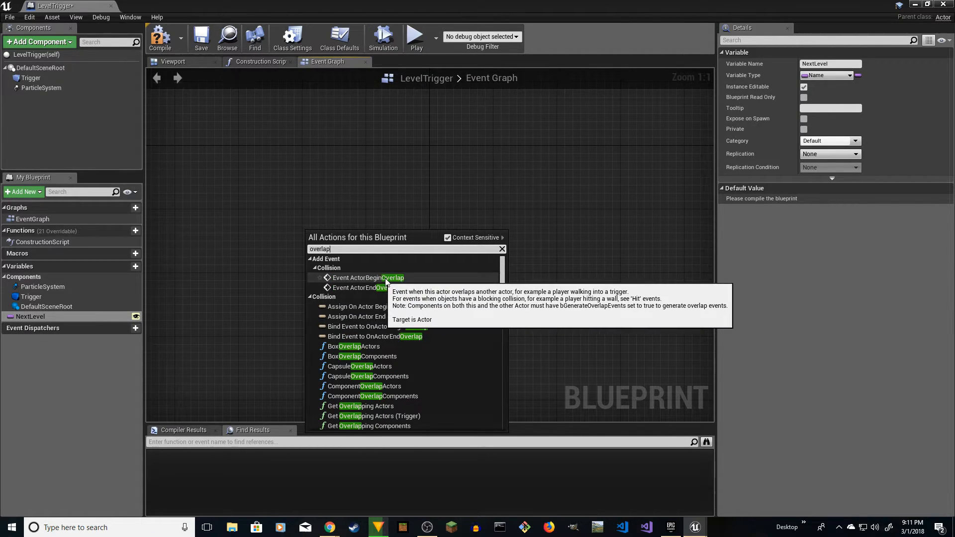
left_click(364, 277)
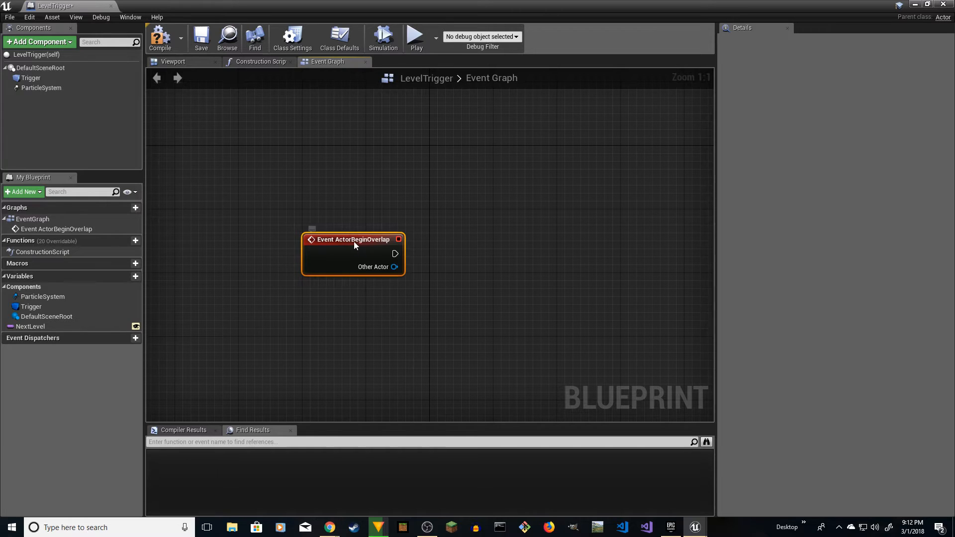
left_click_drag(395, 254, 453, 255)
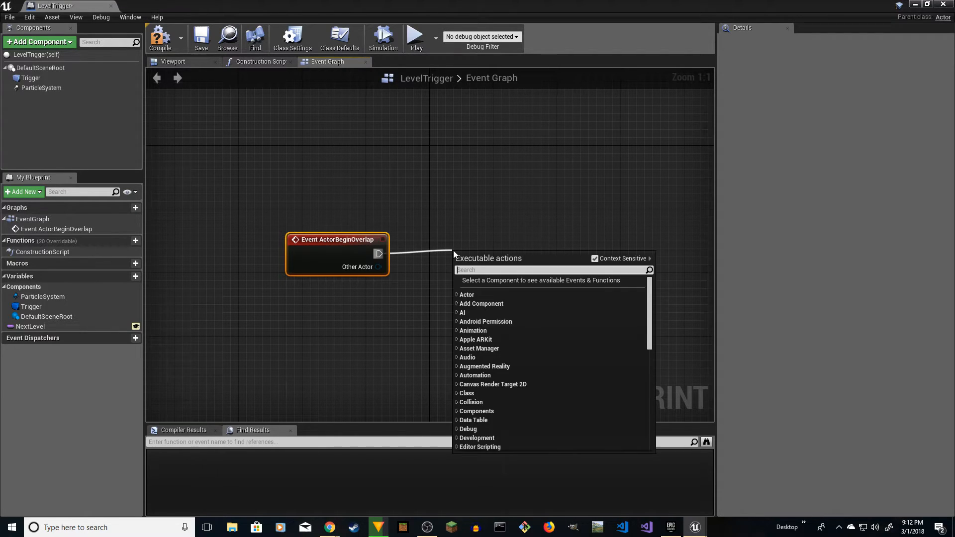
type("open")
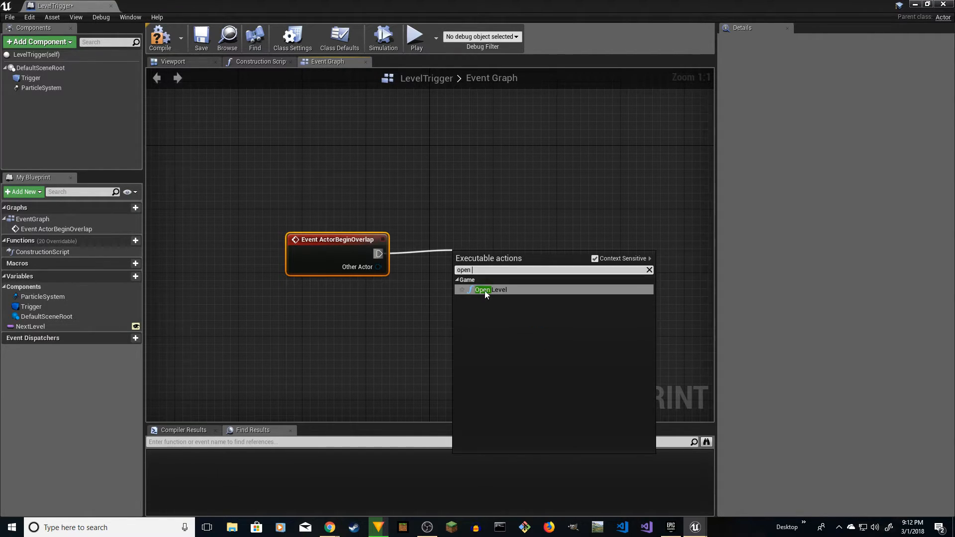
left_click(491, 290)
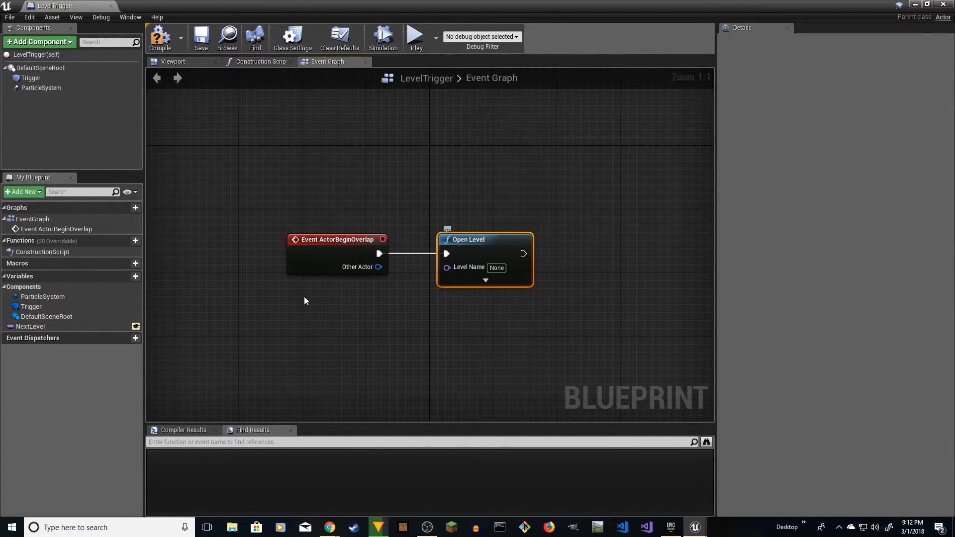
mouse_move(91, 342)
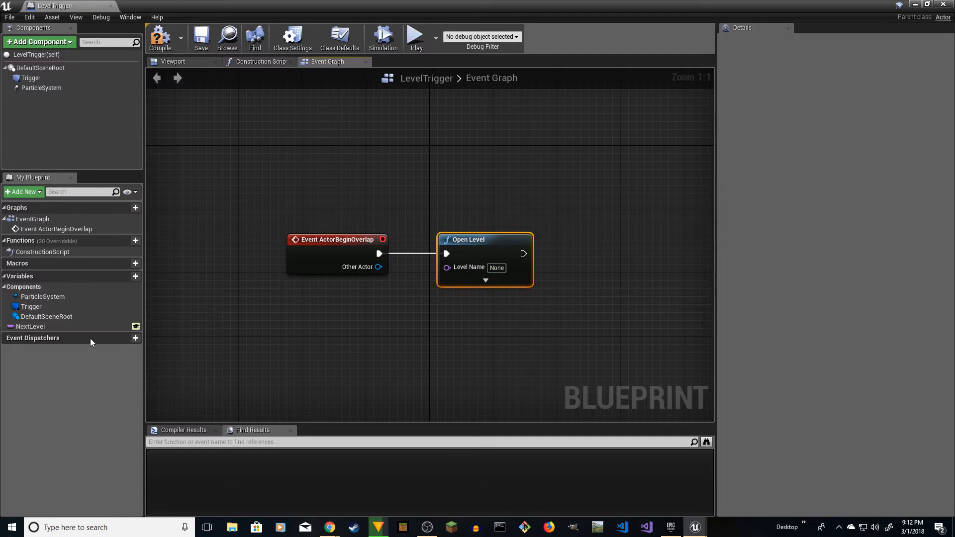
mouse_move(29, 327)
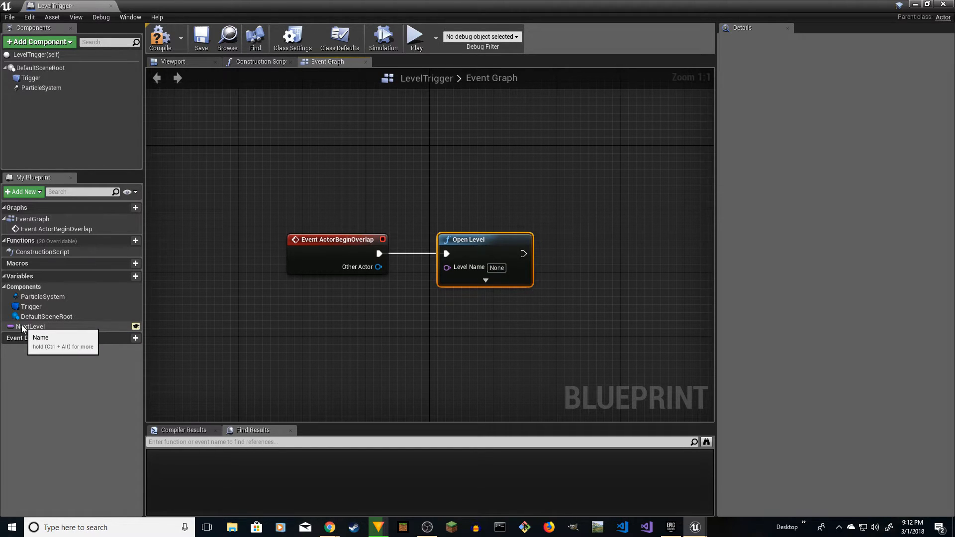
Bring the NextLevel variable into the graph to feed the Open Level node.
left_click(31, 326)
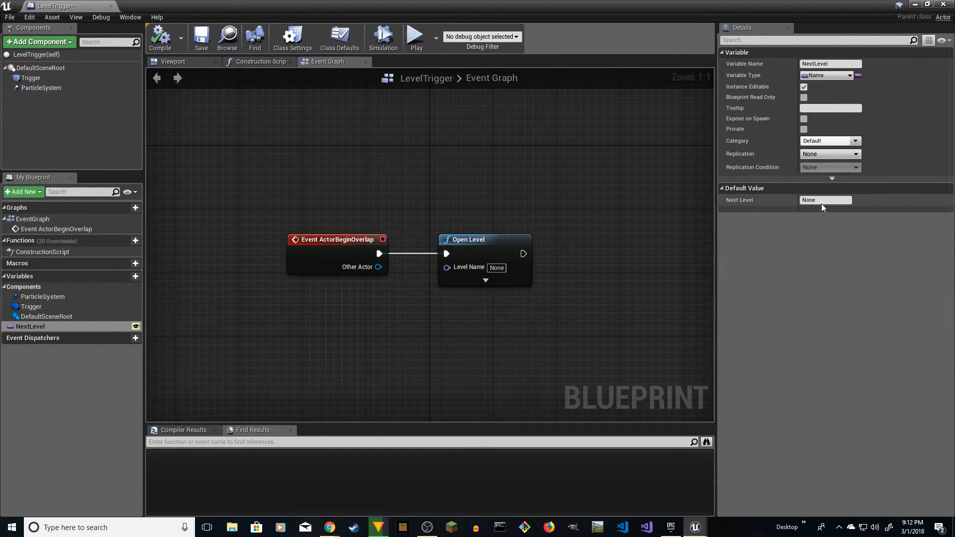
left_click(31, 326)
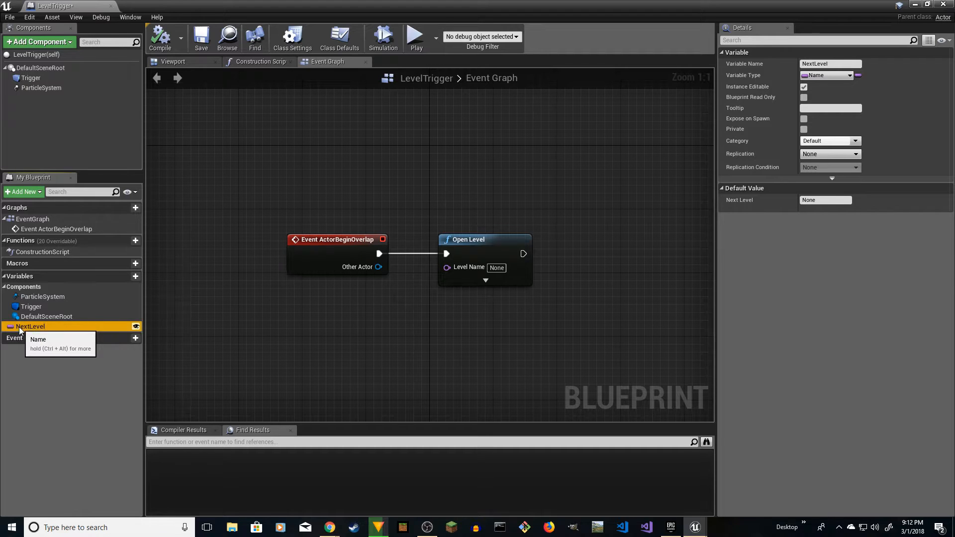
left_click_drag(31, 327, 447, 268)
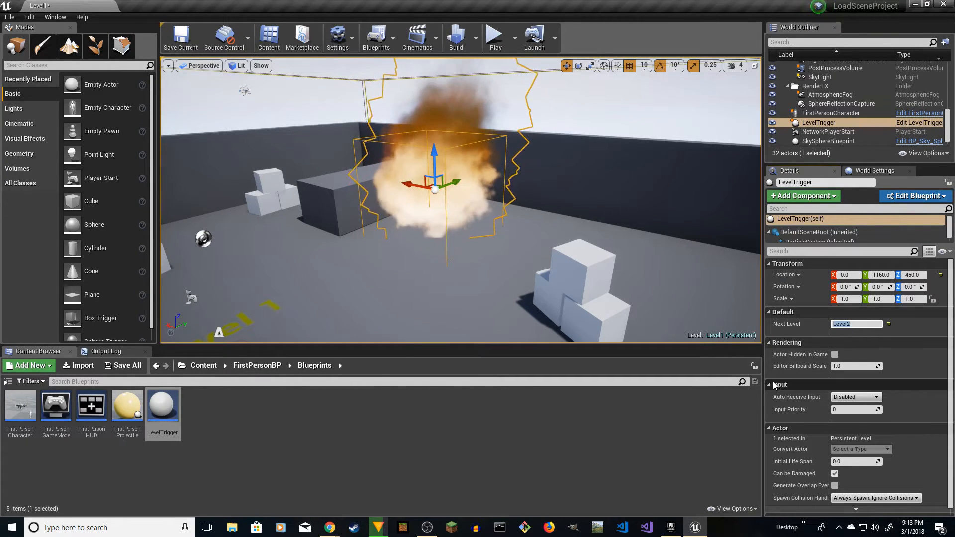
Go to the Maps folder in the content browser and select the Level2 map.
left_click(856, 324)
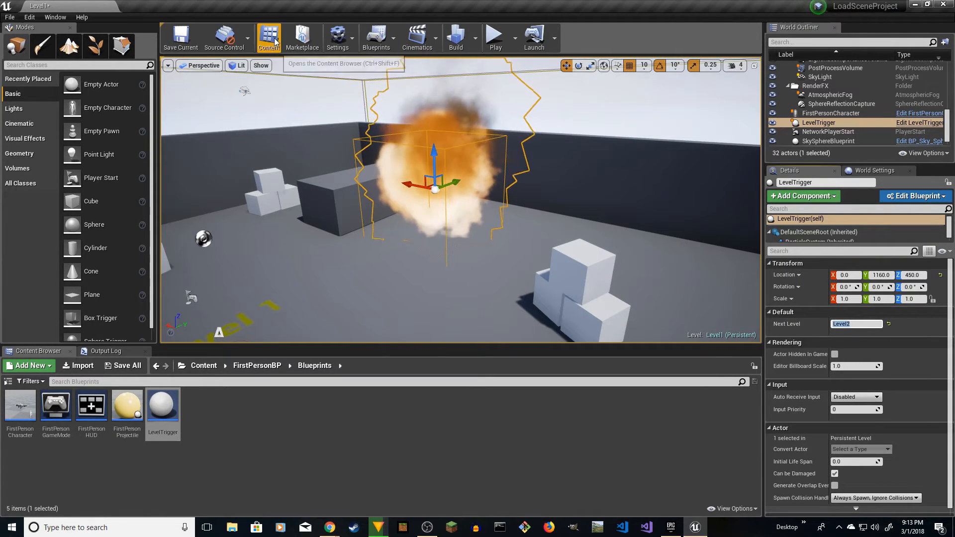
left_click(180, 37)
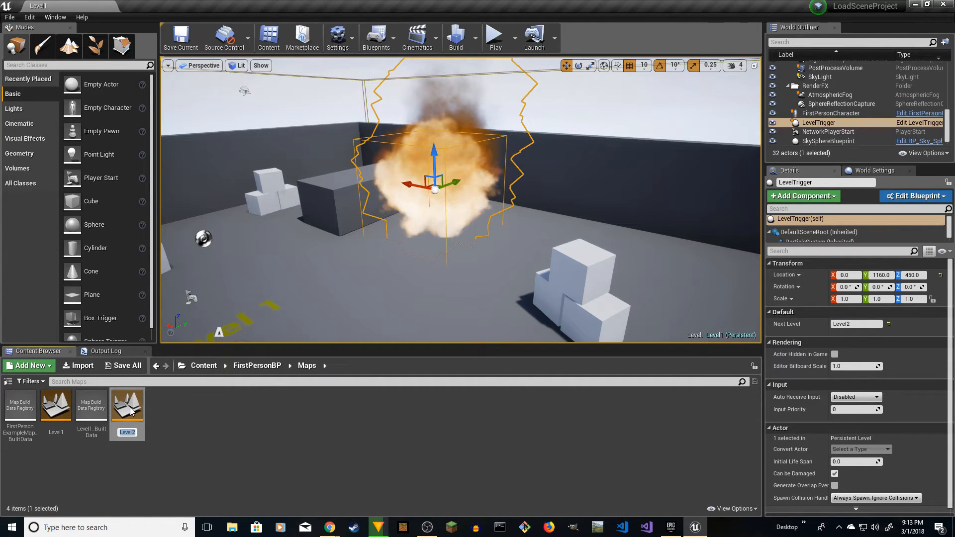
left_click(126, 404)
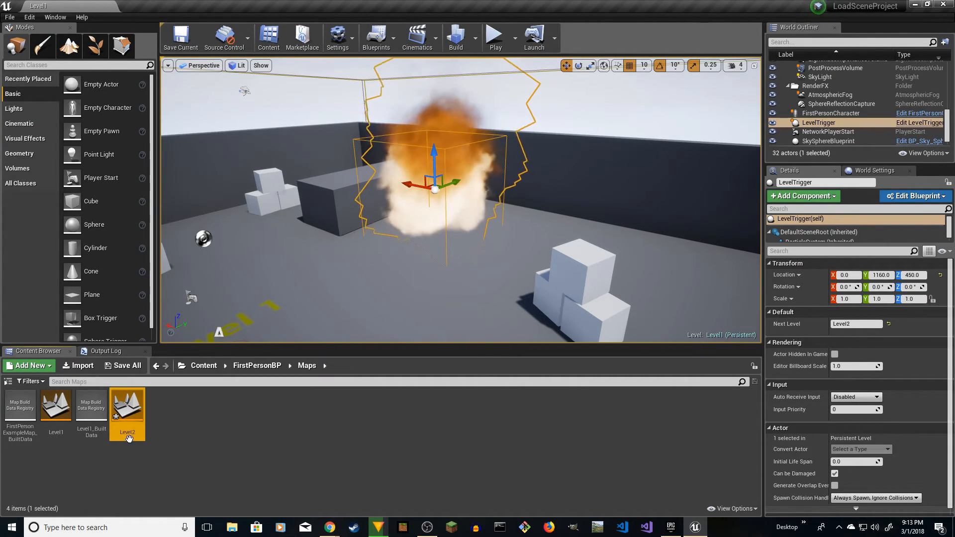
mouse_move(56, 405)
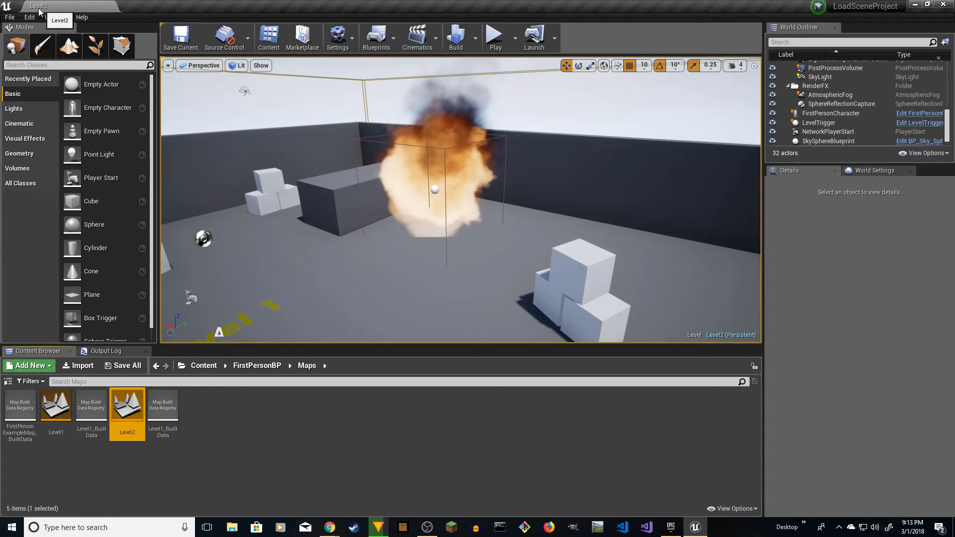
mouse_move(127, 405)
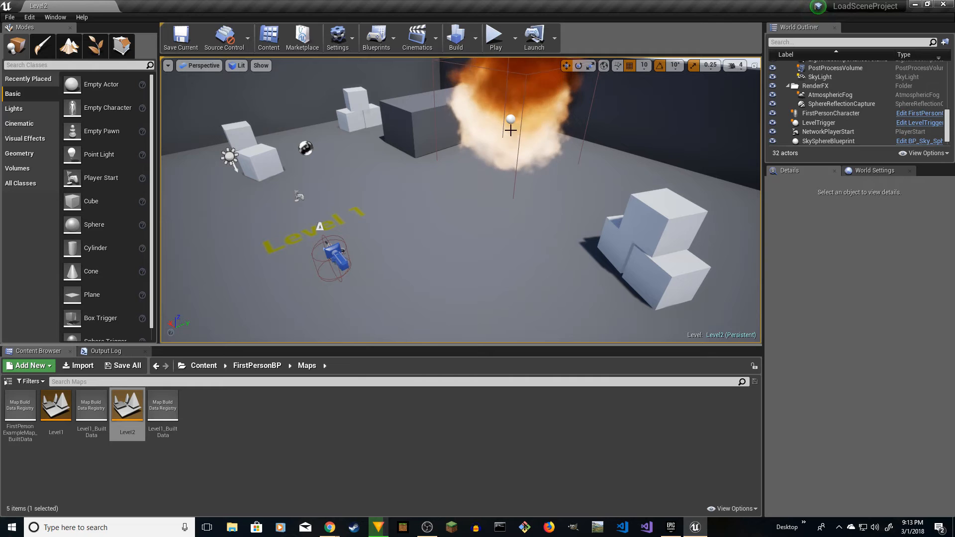
Set Level2's label text to 'Level 2', save it, reopen Level1 and start a play test.
left_click(819, 122)
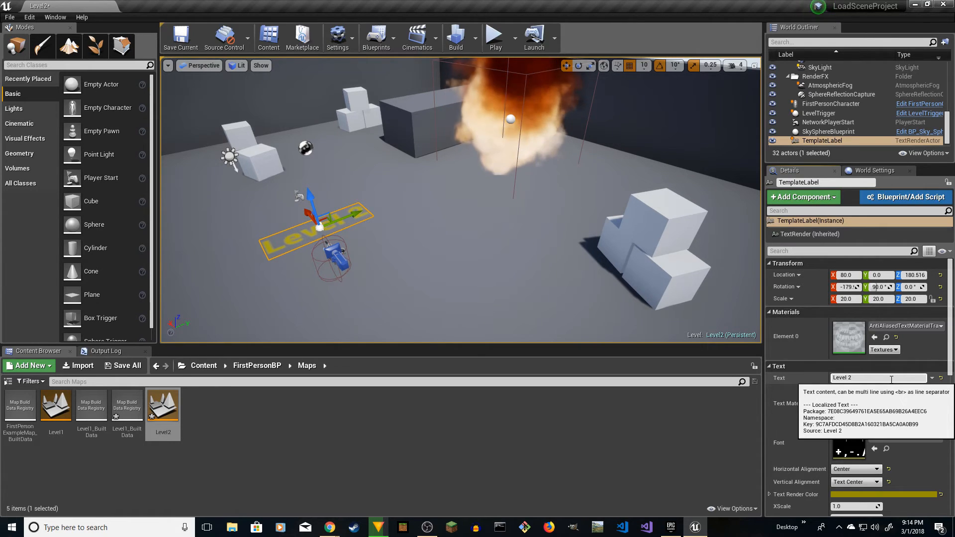
left_click(180, 37)
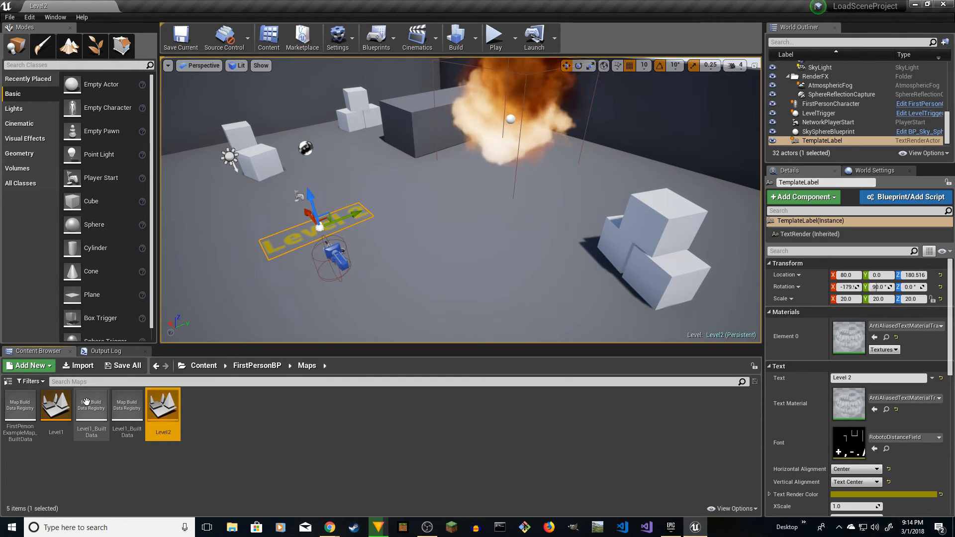
double_click(54, 405)
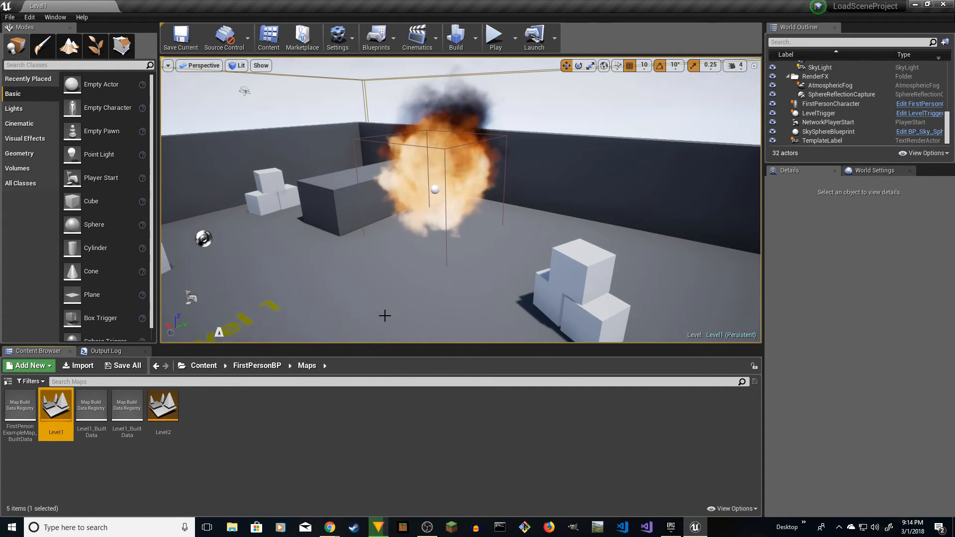
left_click(495, 34)
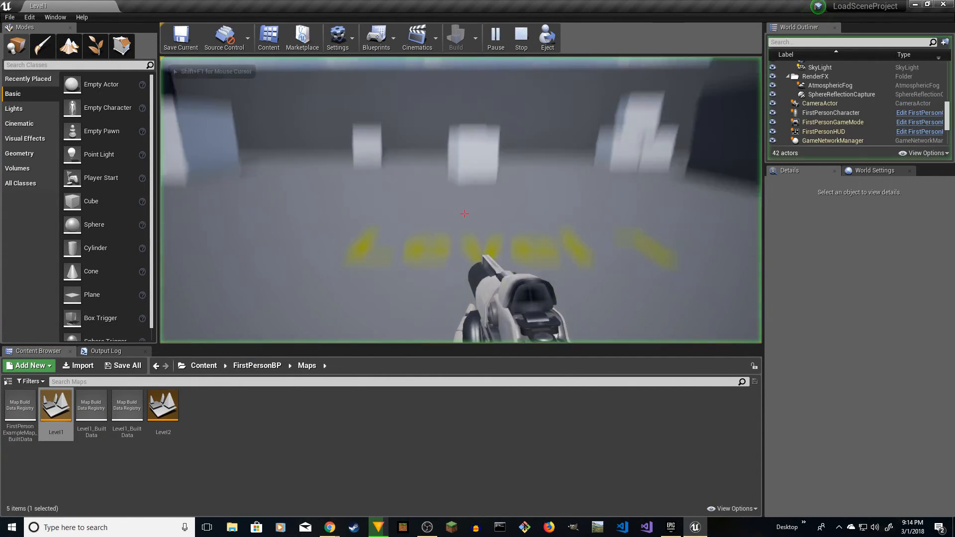